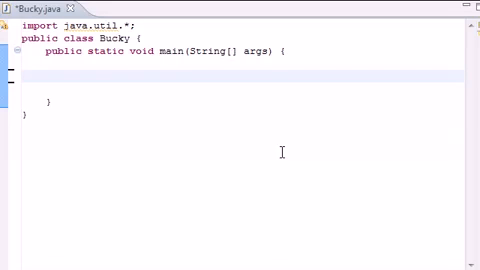
pyautogui.moveTo(147, 87)
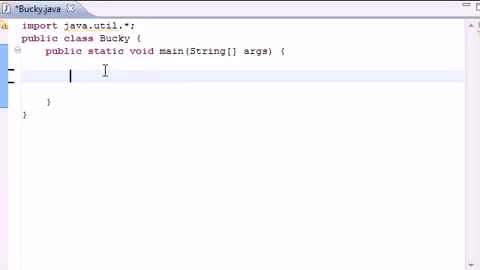
# Declare String[] crap = {"apples", "lemons", "geese", "bacon", "youtube"}; inside main.
pyautogui.write('String')
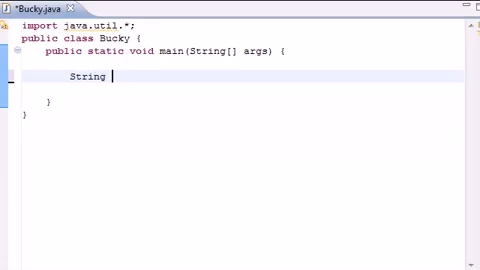
pyautogui.write('[]')
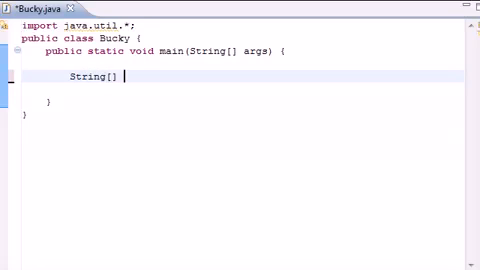
pyautogui.write('crap')
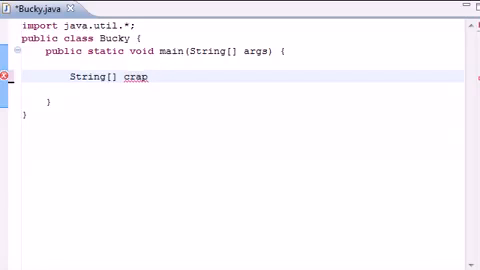
pyautogui.write('{}')
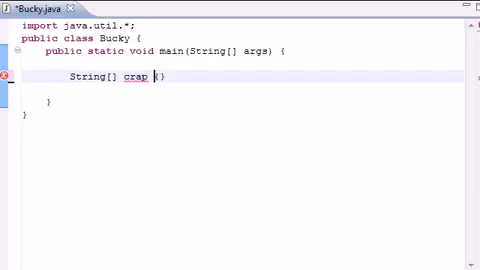
pyautogui.write('= {};')
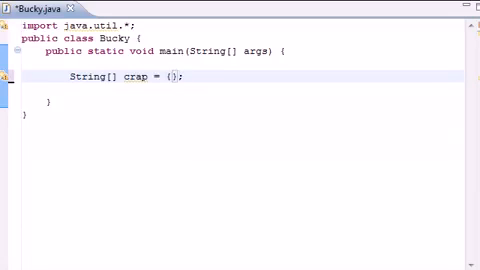
pyautogui.write('"apple"')
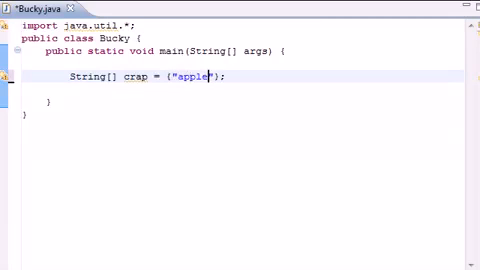
pyautogui.write('s", "lemons",')
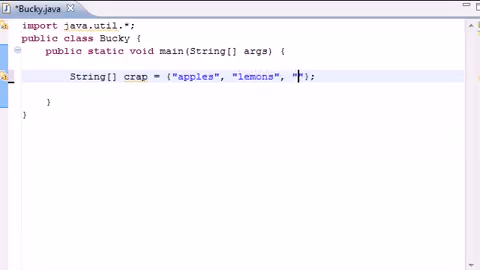
pyautogui.write('geese')
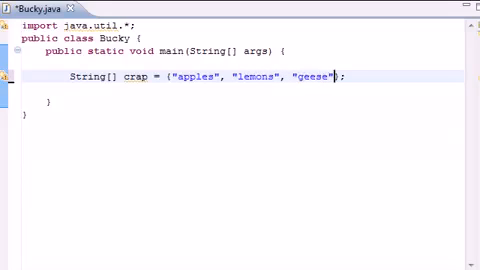
pyautogui.write(', ""')
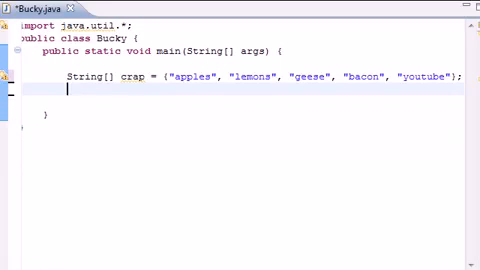
# Add List<String> l1 = Arrays.asList(crap); below the array declaration.
pyautogui.write('List')
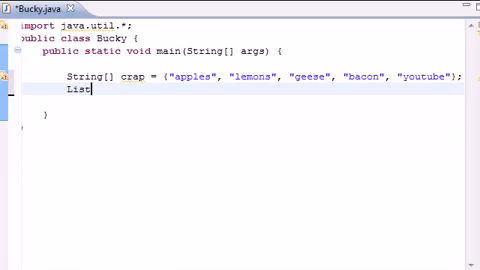
pyautogui.write('.')
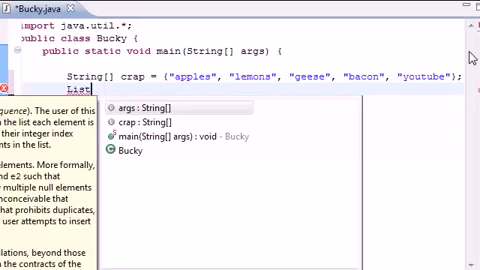
pyautogui.write('EString>')
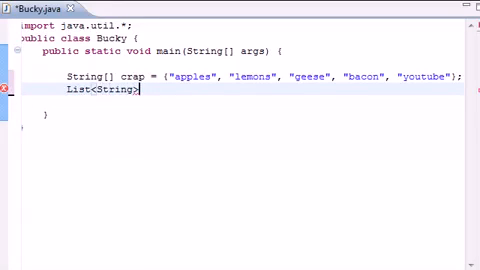
pyautogui.write('ll')
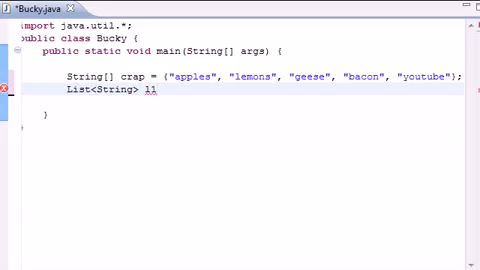
pyautogui.write('=')
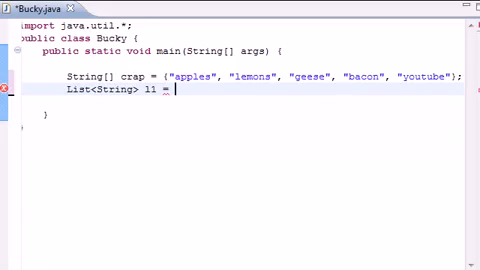
pyautogui.write('Arrays.asList')
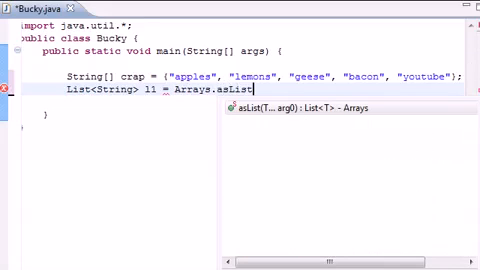
pyautogui.write('()')
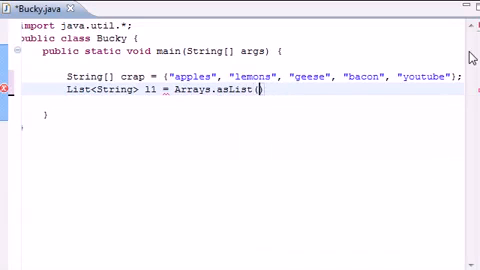
pyautogui.write('crap);')
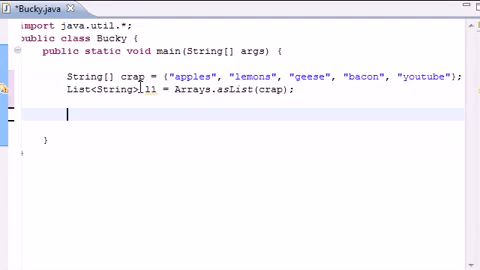
# Add Collections.sort(l1); beneath the list declaration.
pyautogui.write('Coll')
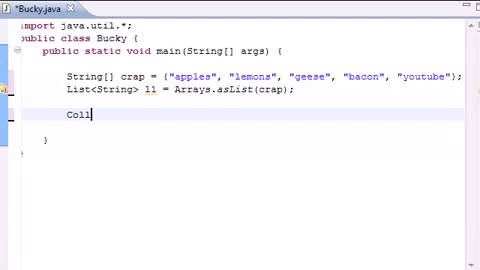
pyautogui.write('ections.')
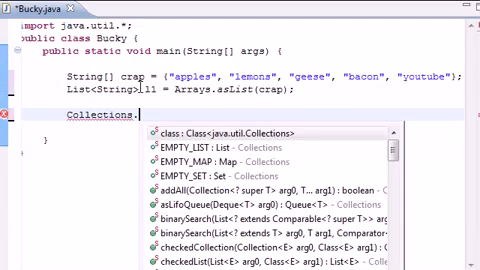
pyautogui.write('sort(arg0)')
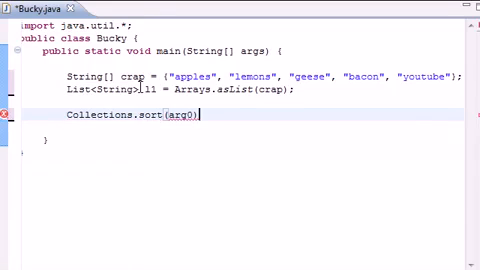
pyautogui.write(';')
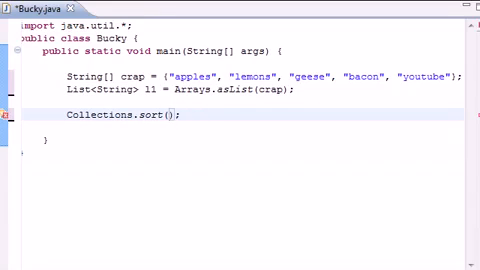
pyautogui.write('l1')
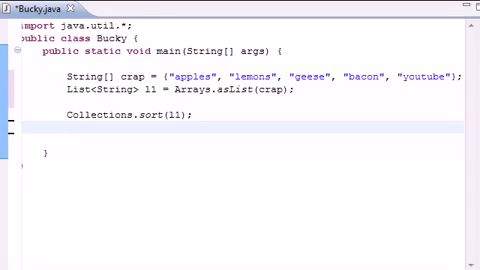
# Print the sorted list with System.out.printf("%s\n", l1); after the sort.
pyautogui.write('System.out.printf(arg0, arg1);')
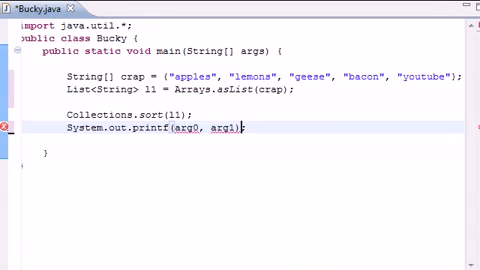
pyautogui.press('BackSpace')
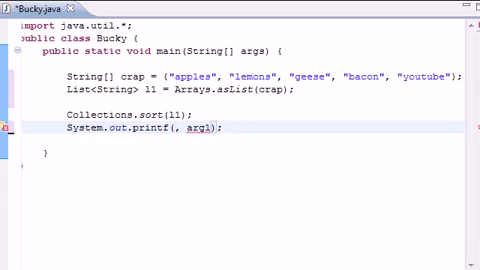
pyautogui.write('"%s"')
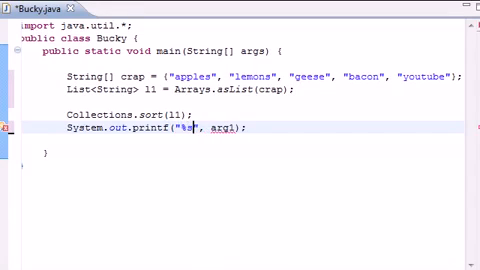
pyautogui.write('\\n')
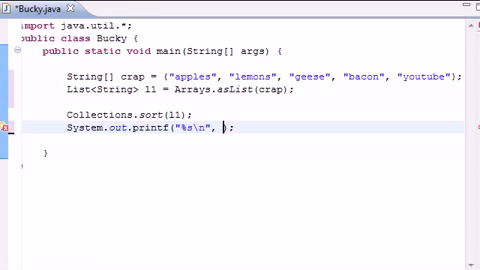
pyautogui.write('l1')
pyautogui.write('Collections.sort(l1, );')
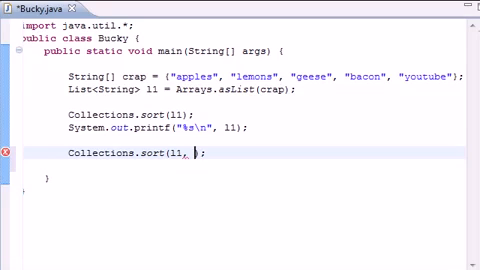
# Sort l1 with Collections.reverseOrder() and print it again with printf("%s\n", l1).
pyautogui.write('c')
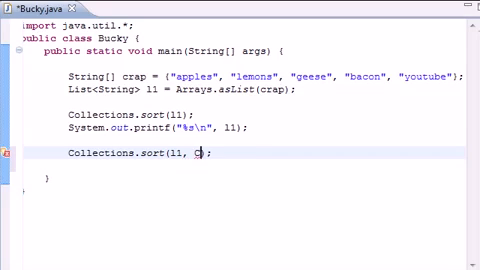
pyautogui.write('Collections.reverseOrder(')
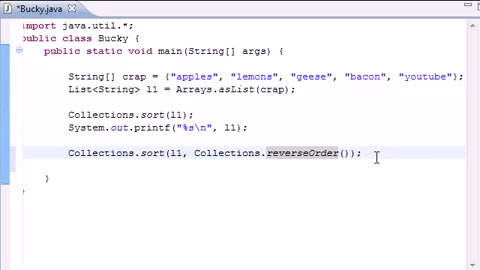
pyautogui.write('System.out.printf("%s\\n", l1);')
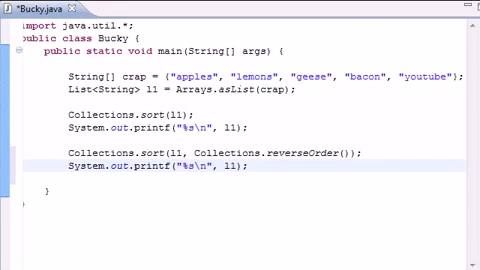